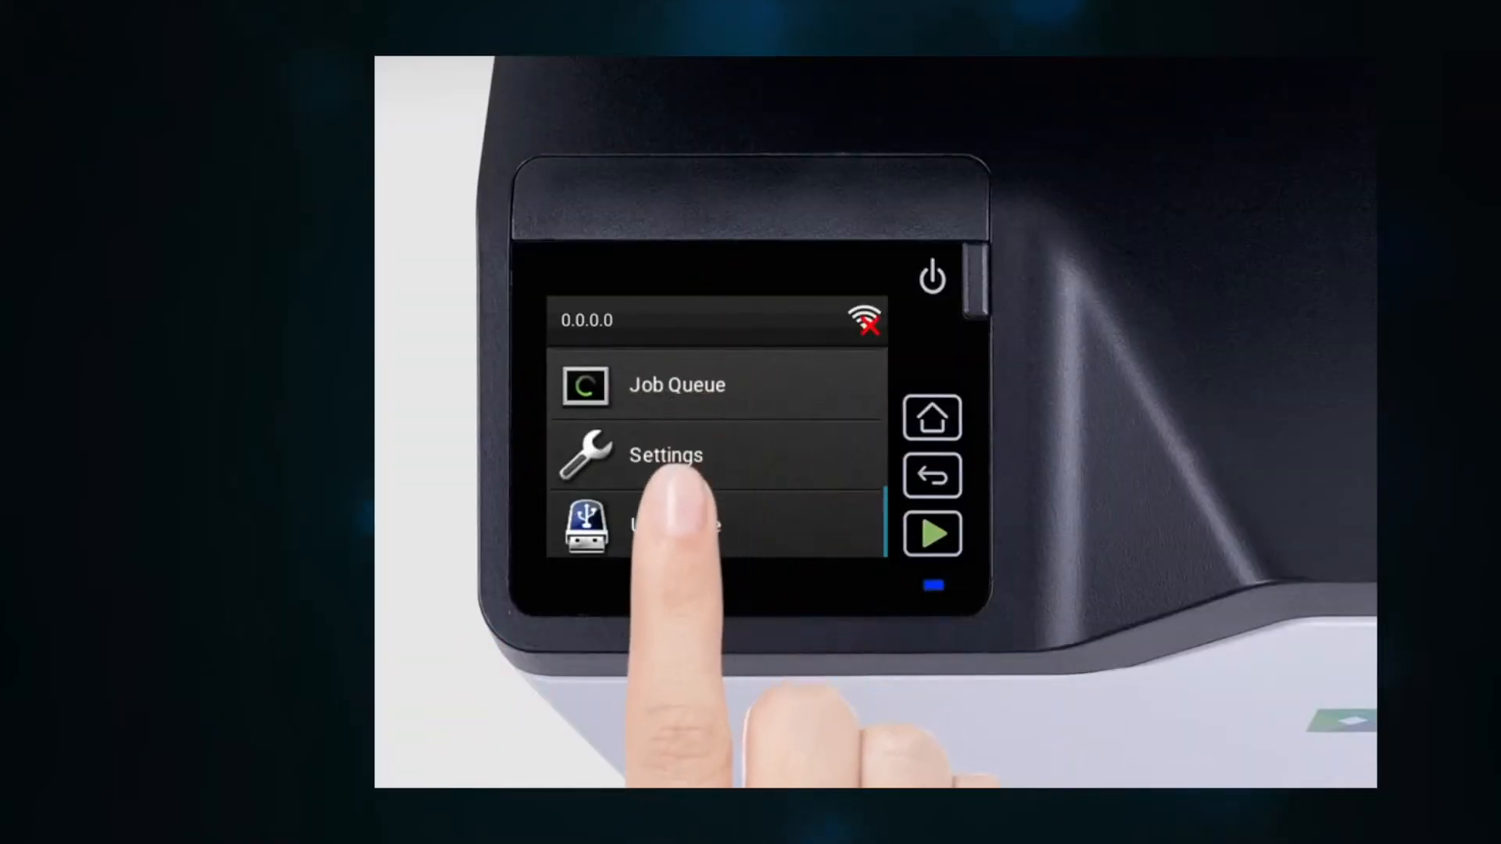
# - On the printer touchscreen, open Settings and then Network Ports
pyautogui.click(666, 455)
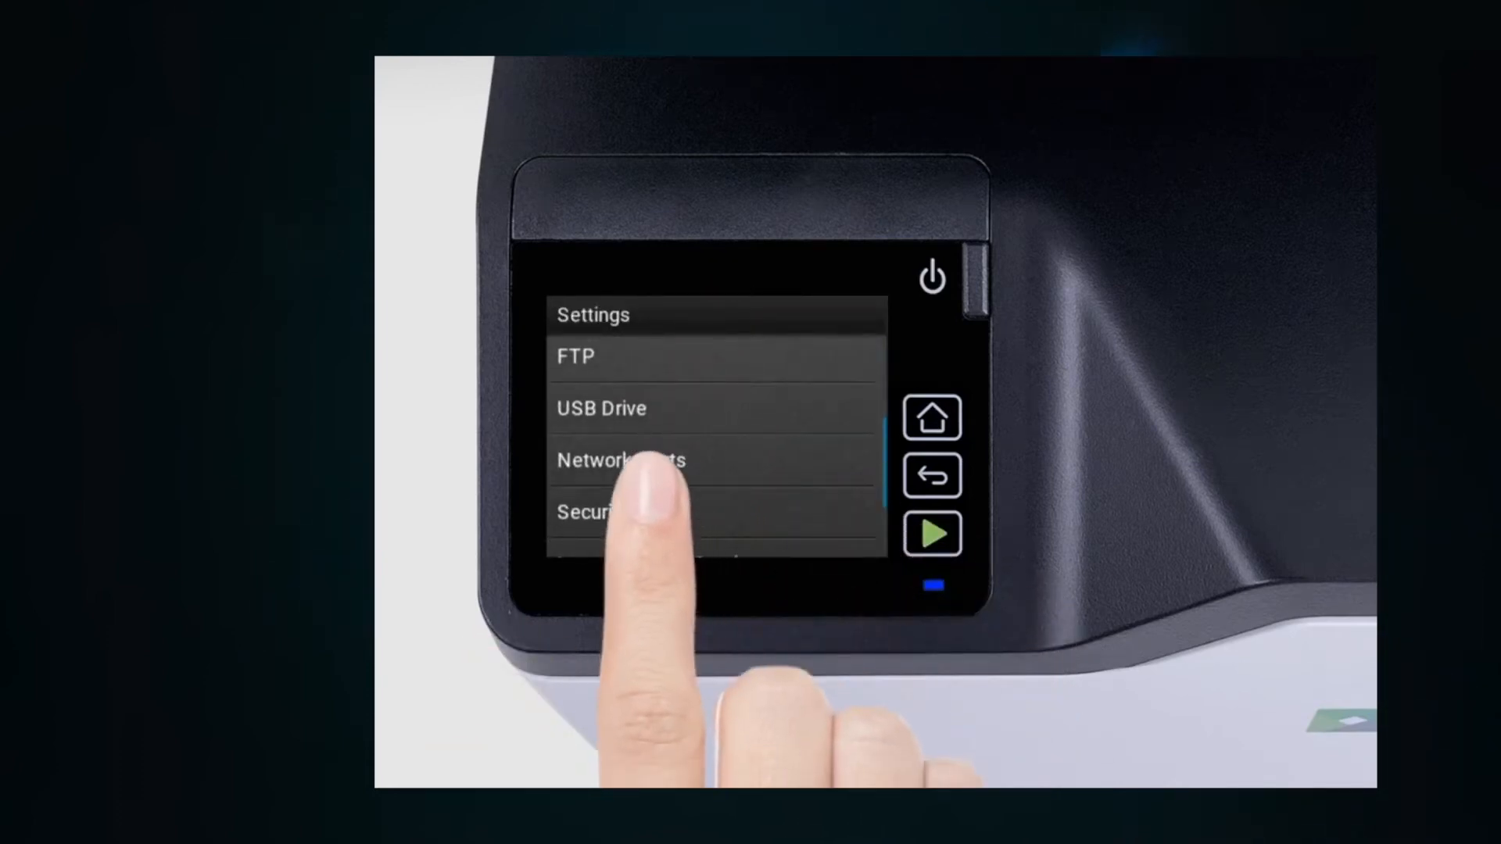
pyautogui.click(622, 460)
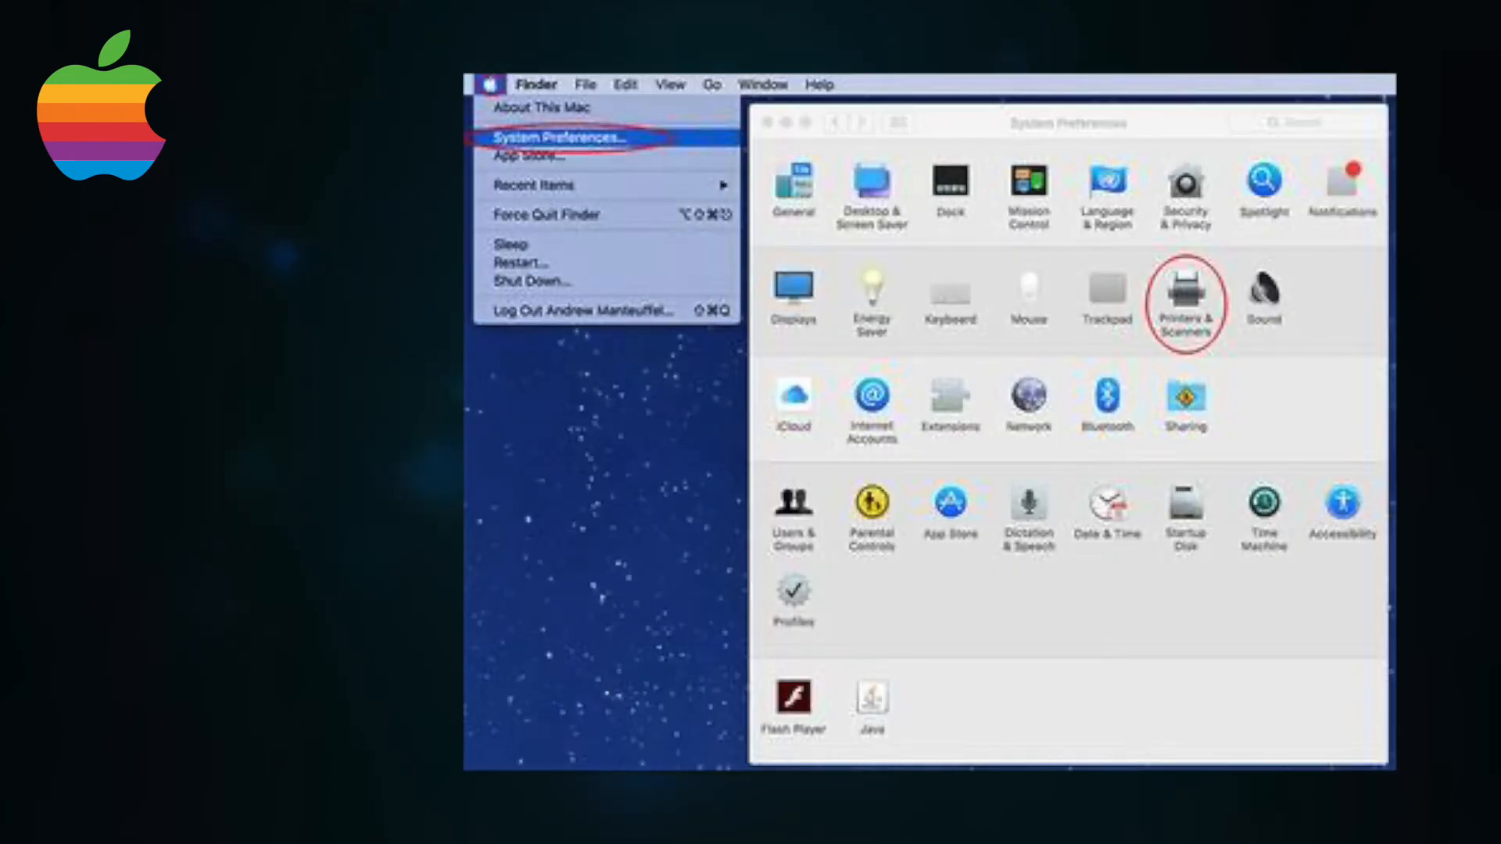
# - Add a new printer from Printers & Scanners and confirm its installed options
pyautogui.click(1184, 298)
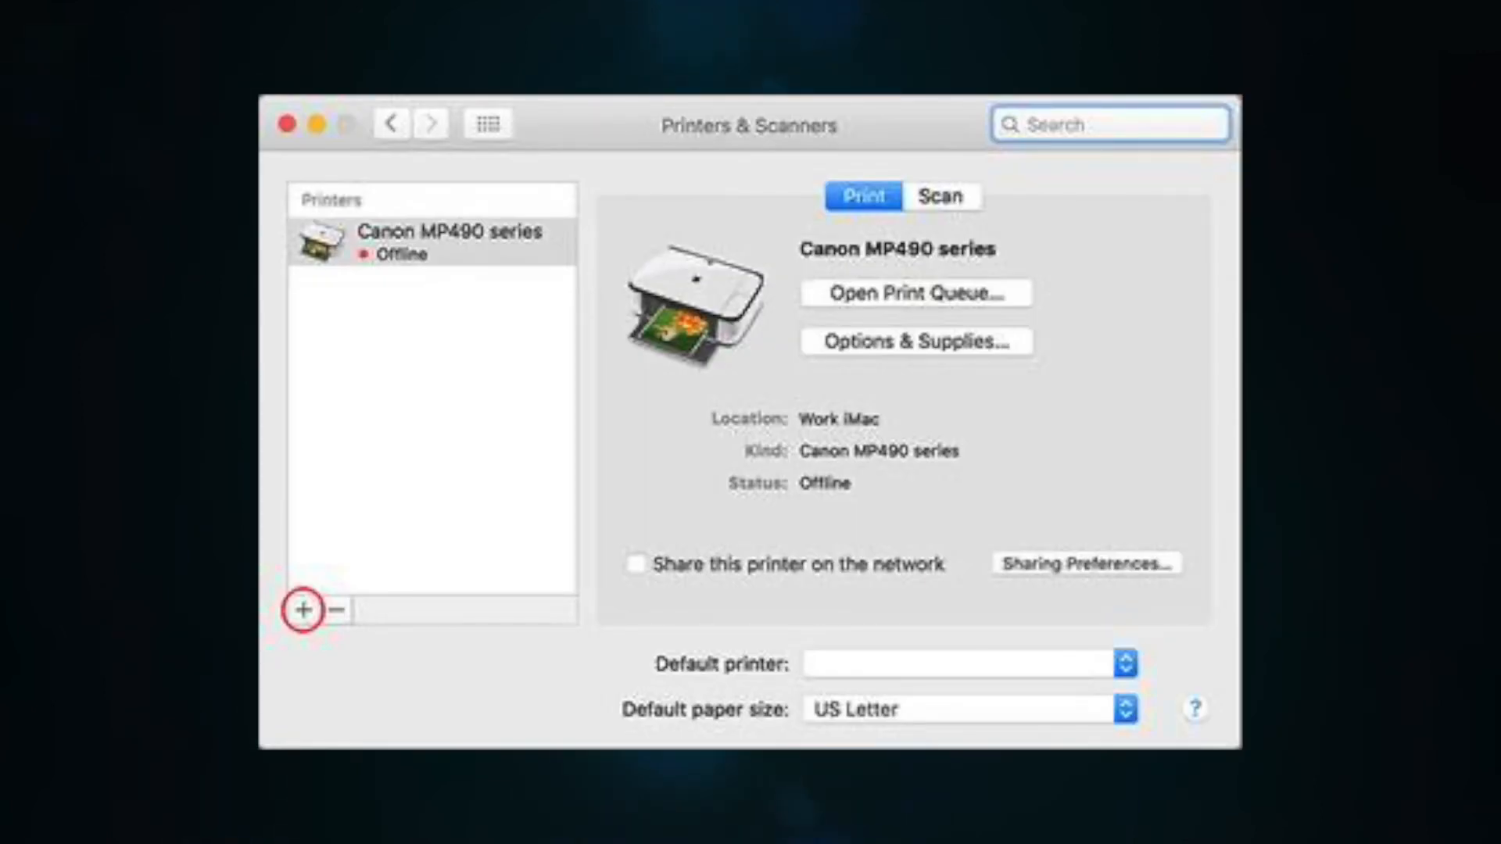
pyautogui.click(304, 610)
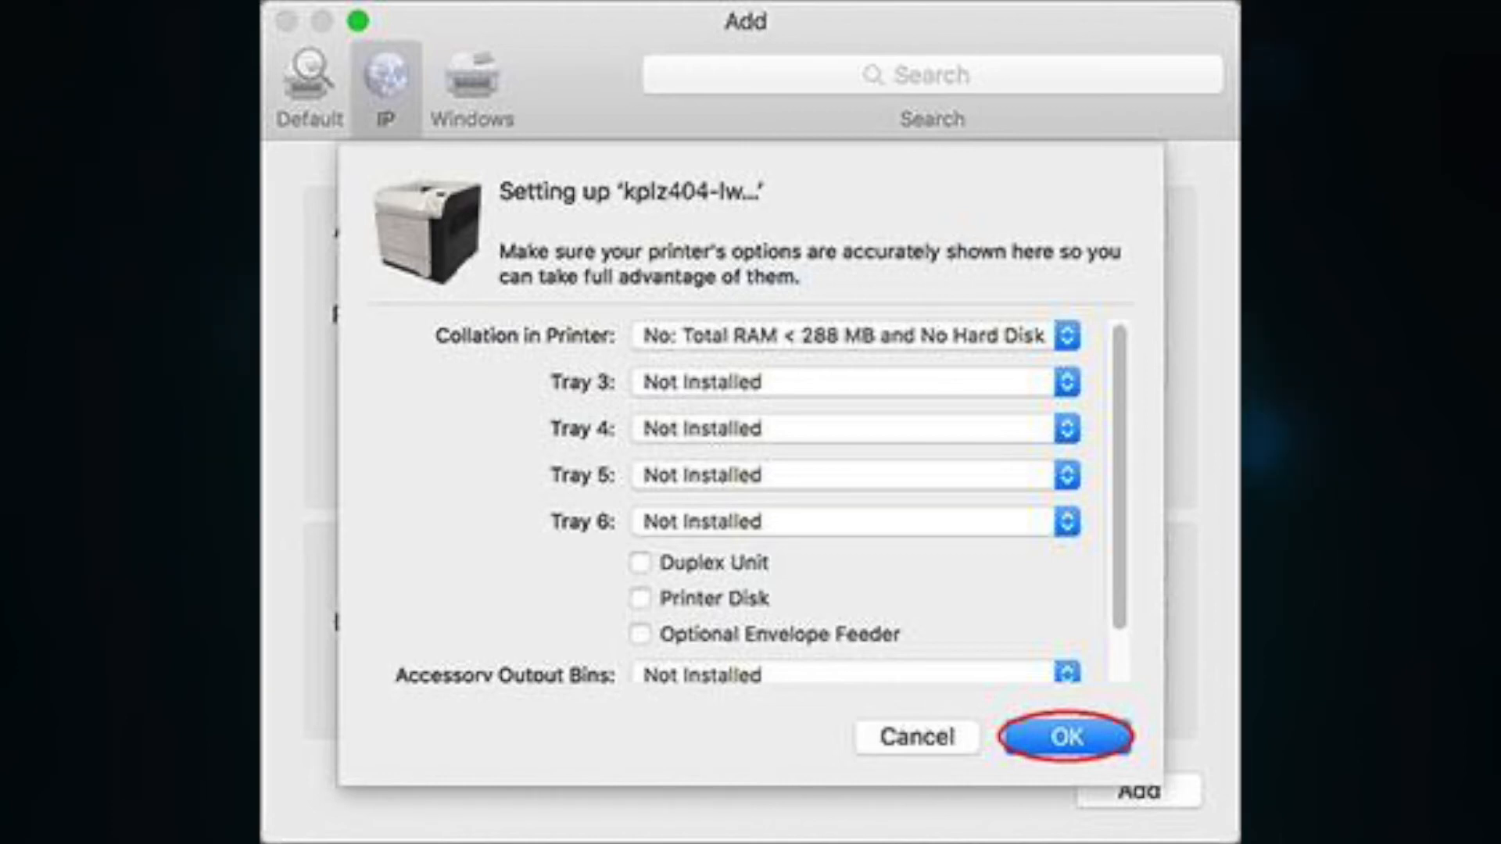
pyautogui.click(1065, 738)
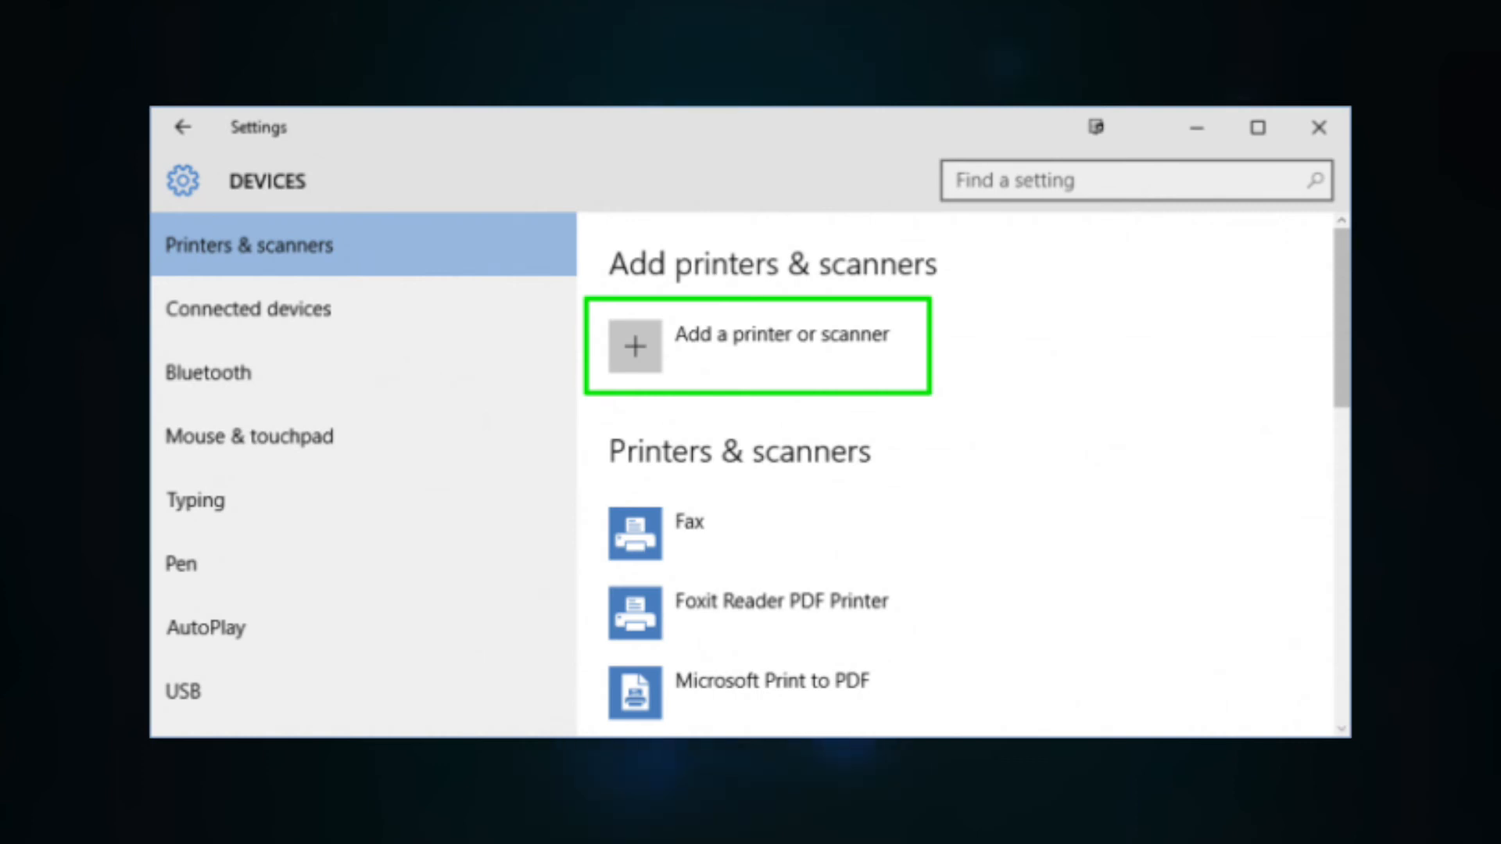
# - Begin adding a printer or scanner and choose the unlisted-printer manual option
pyautogui.click(755, 345)
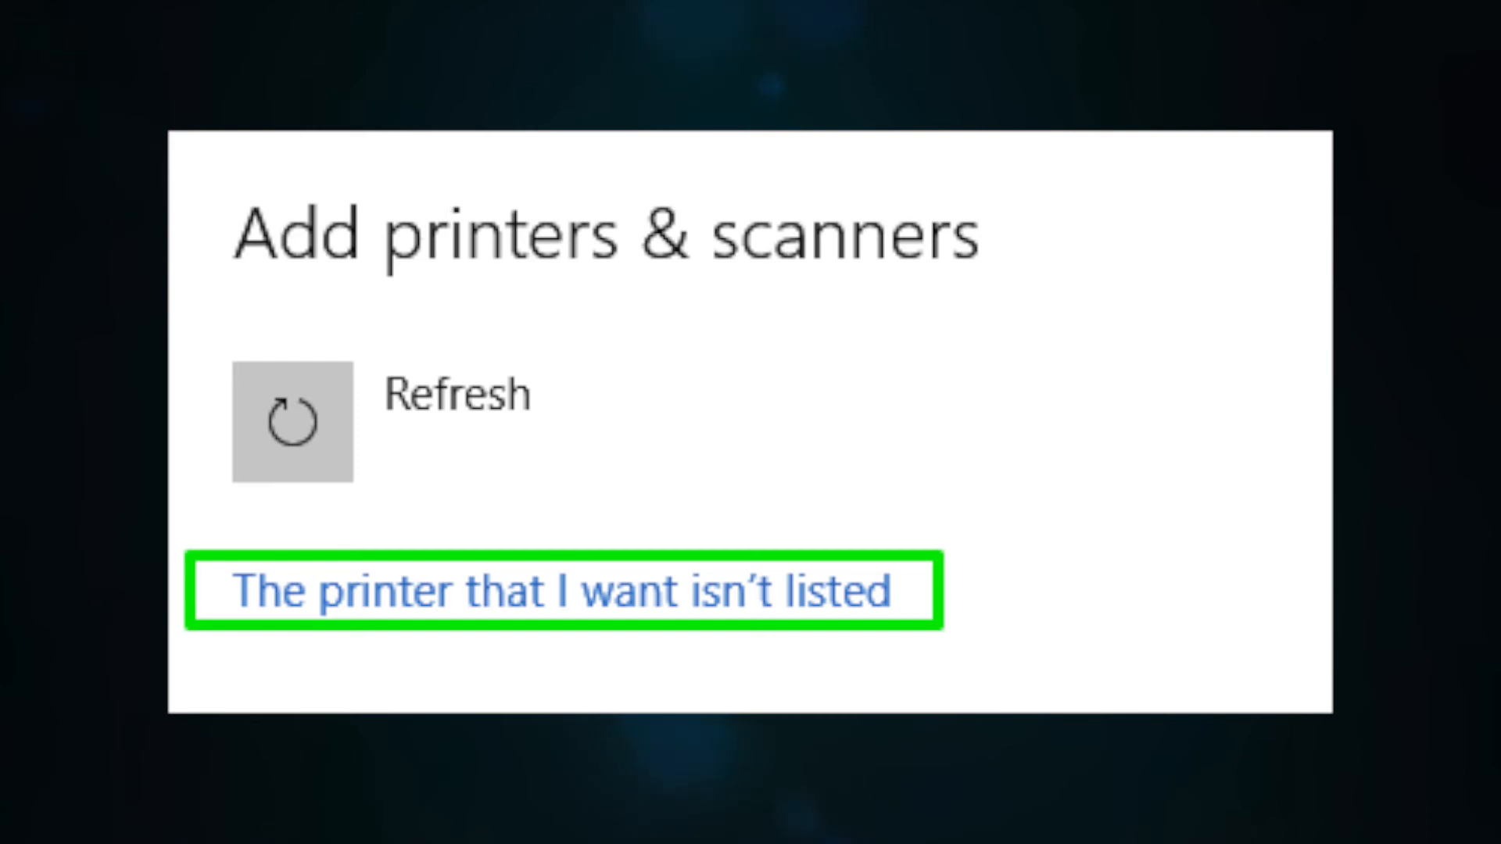
pyautogui.click(570, 591)
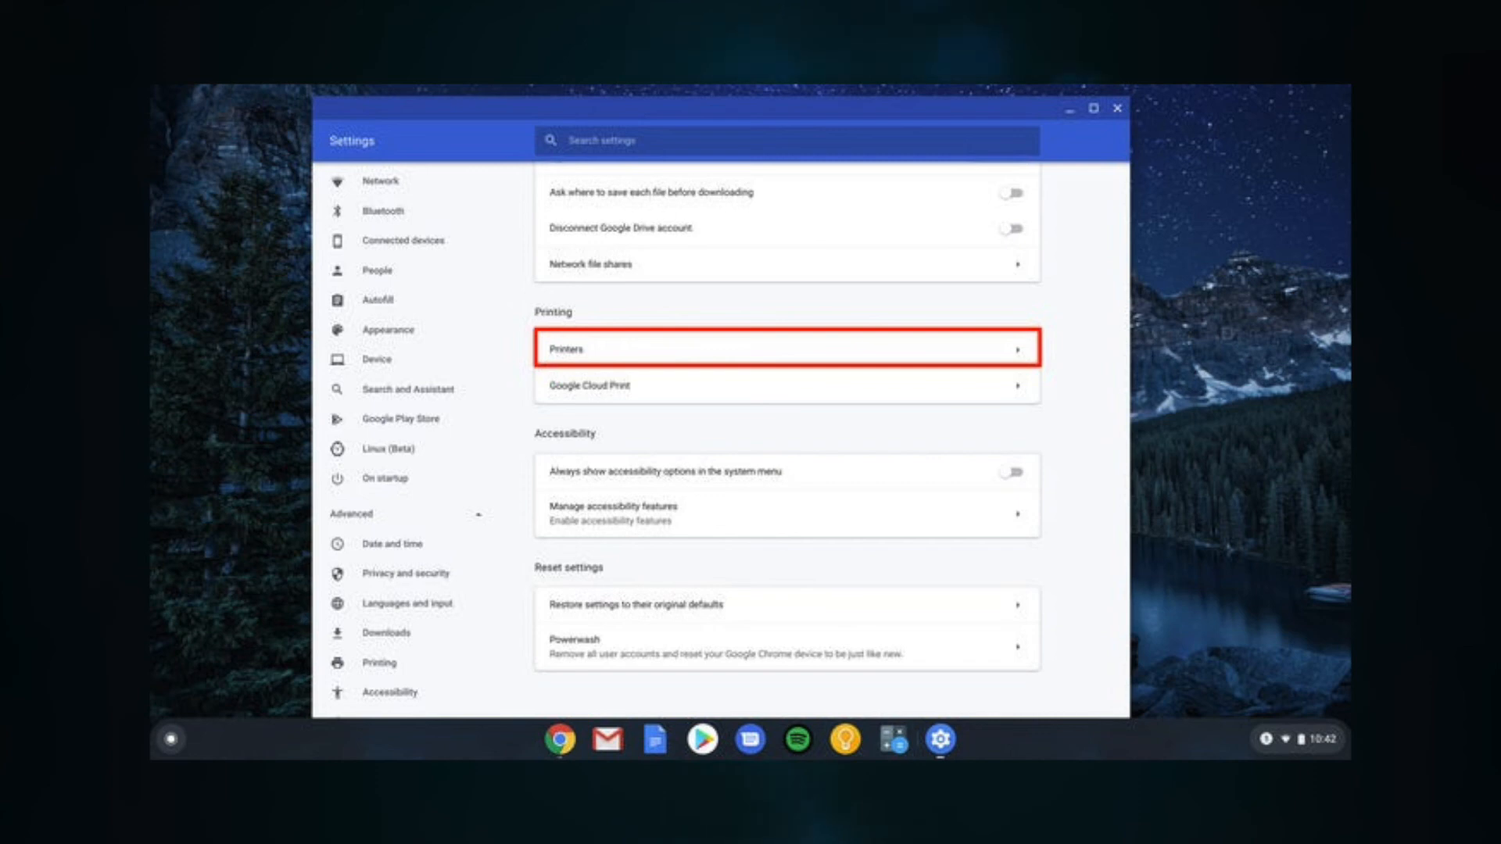
# - Add the OfficeJet Pro manually at 192.168.254.27 via the Printers page
pyautogui.click(785, 349)
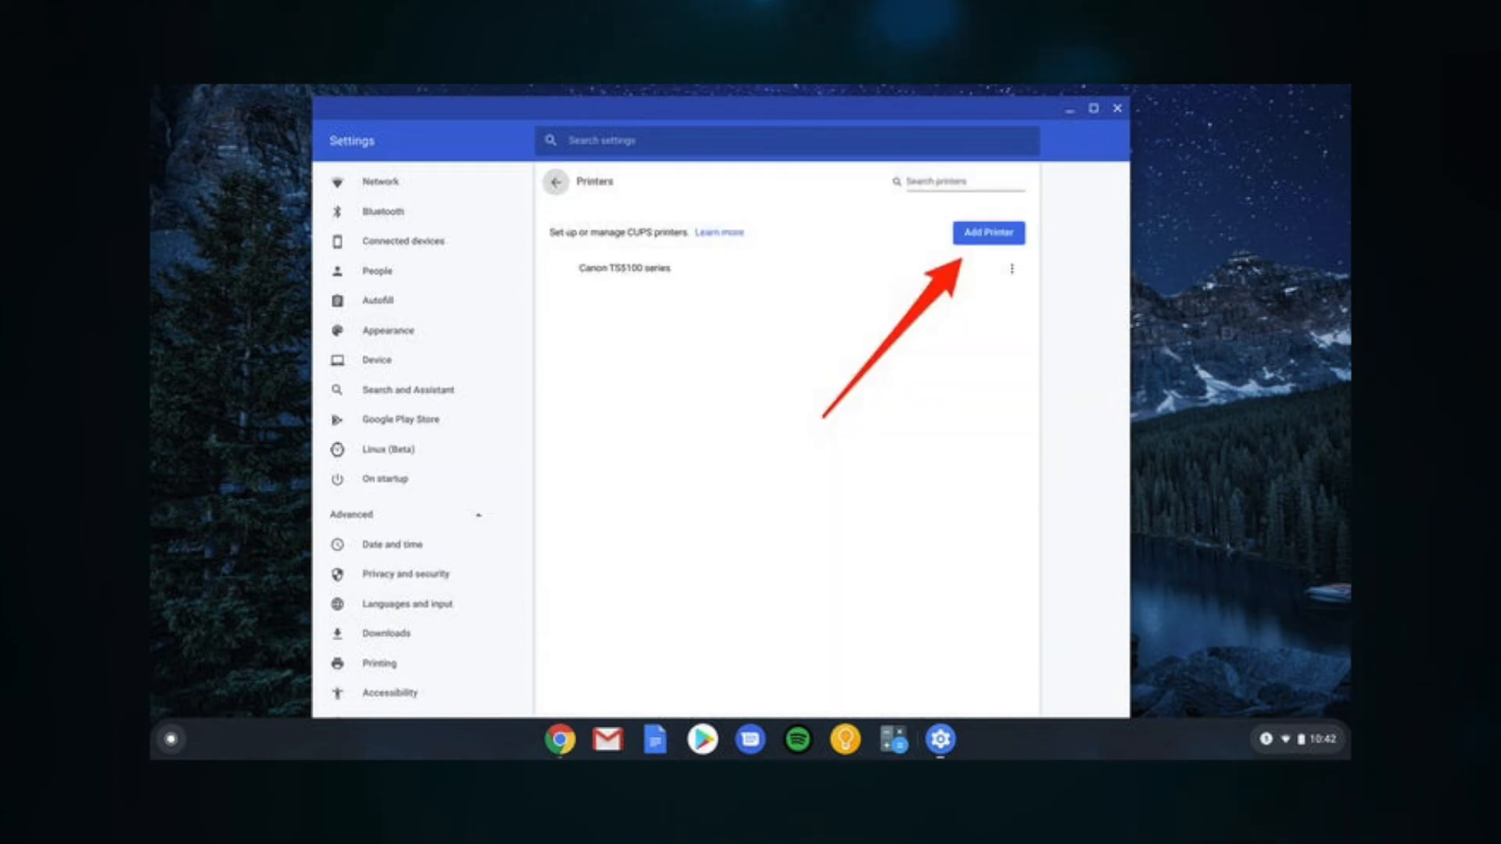
pyautogui.click(986, 233)
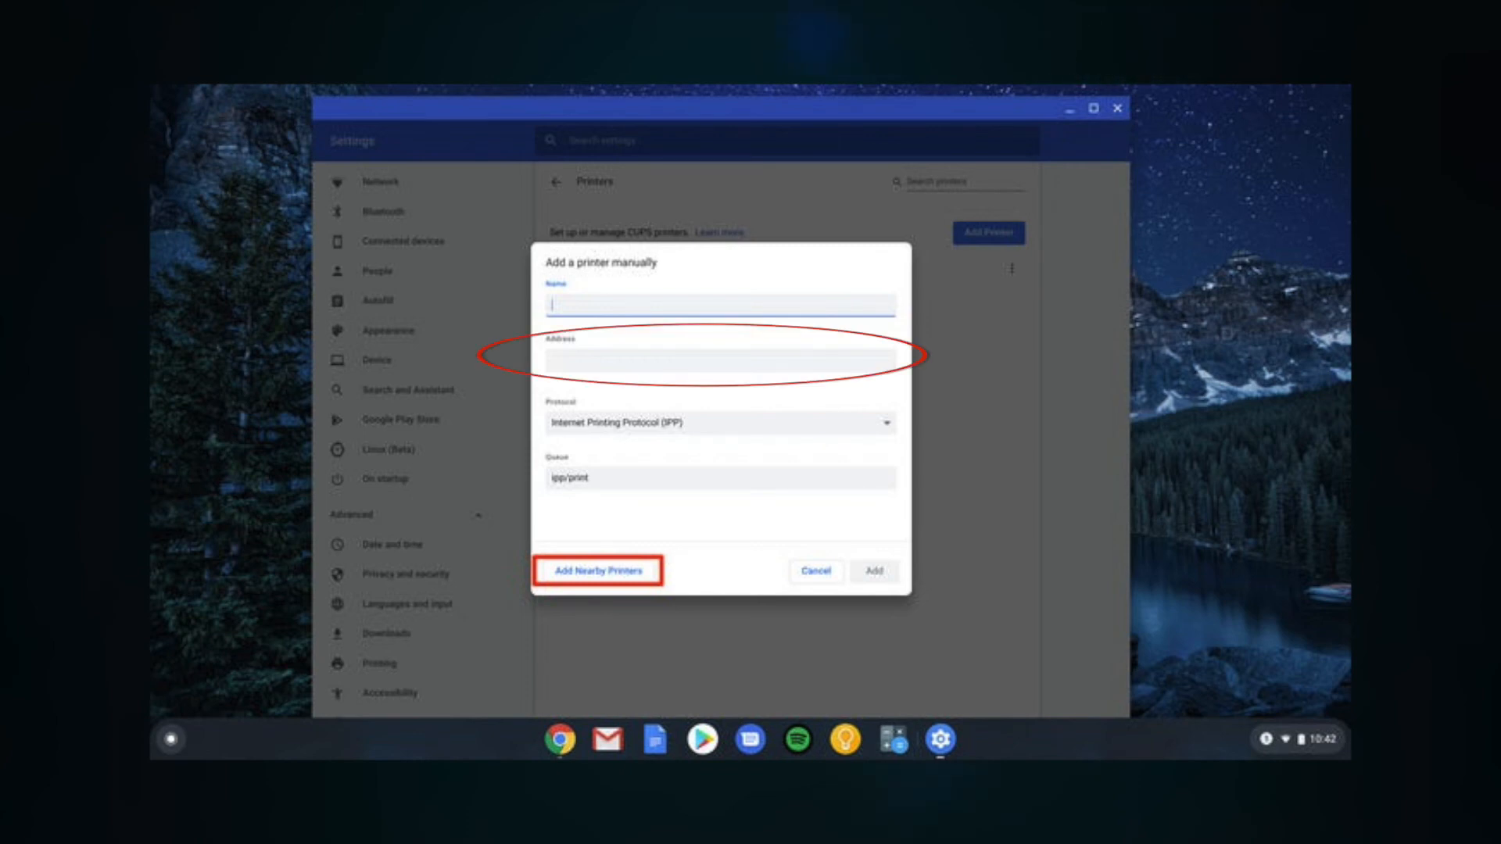
pyautogui.write('192.168.254.27')
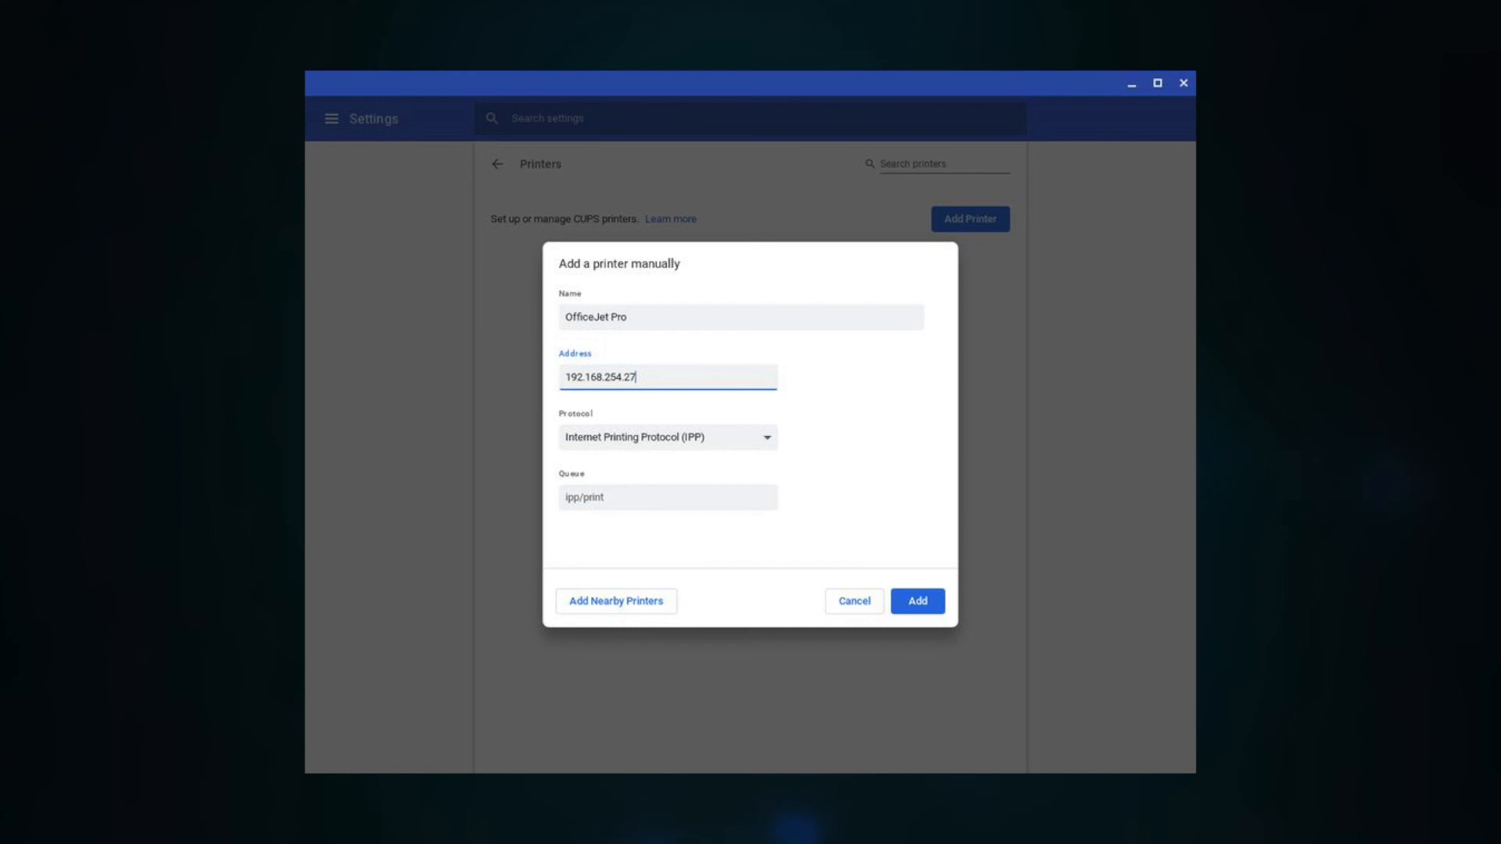
pyautogui.click(916, 601)
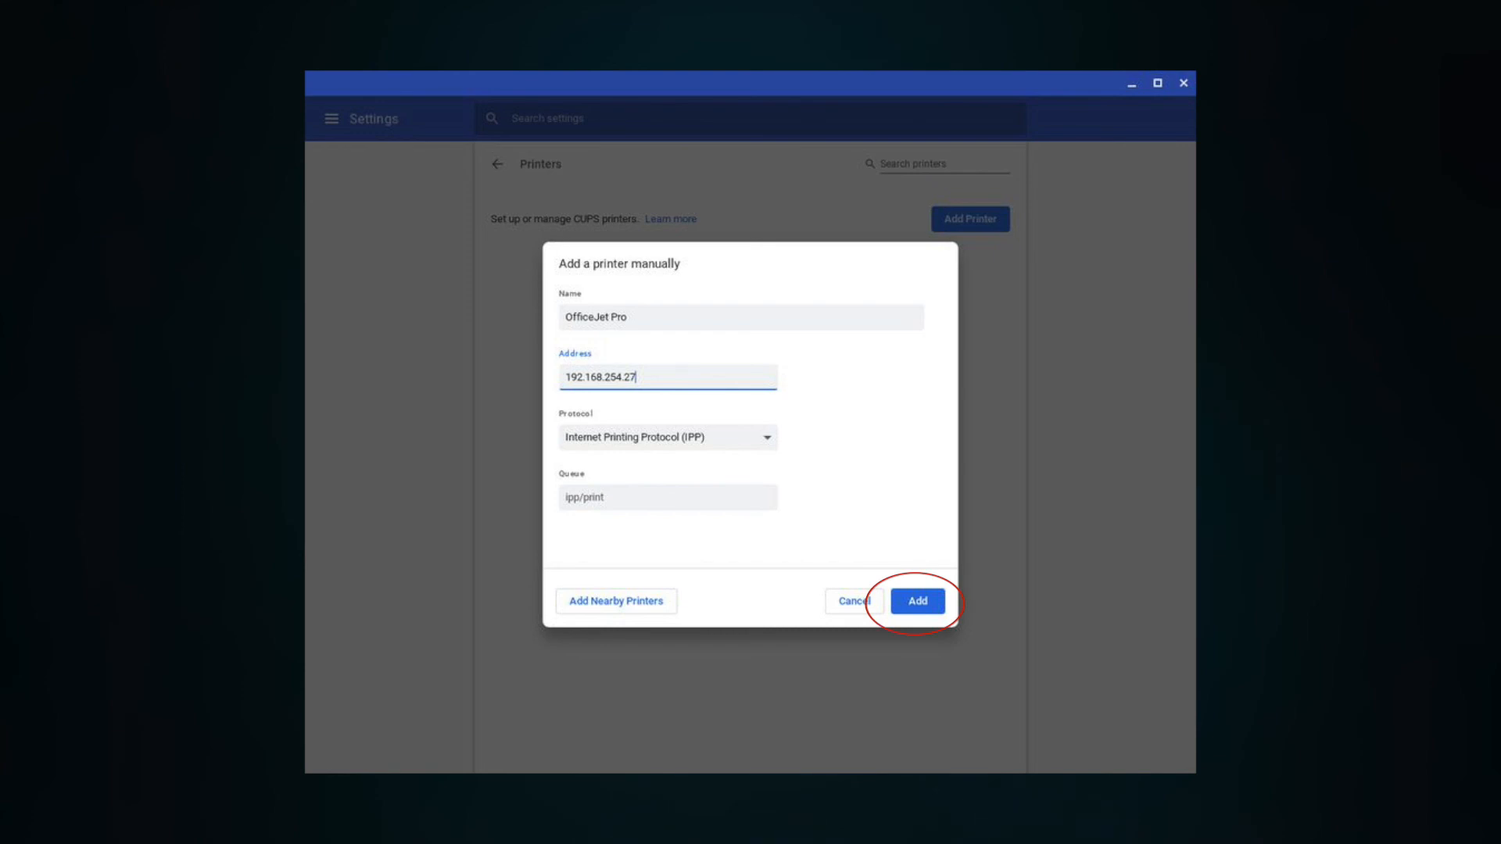